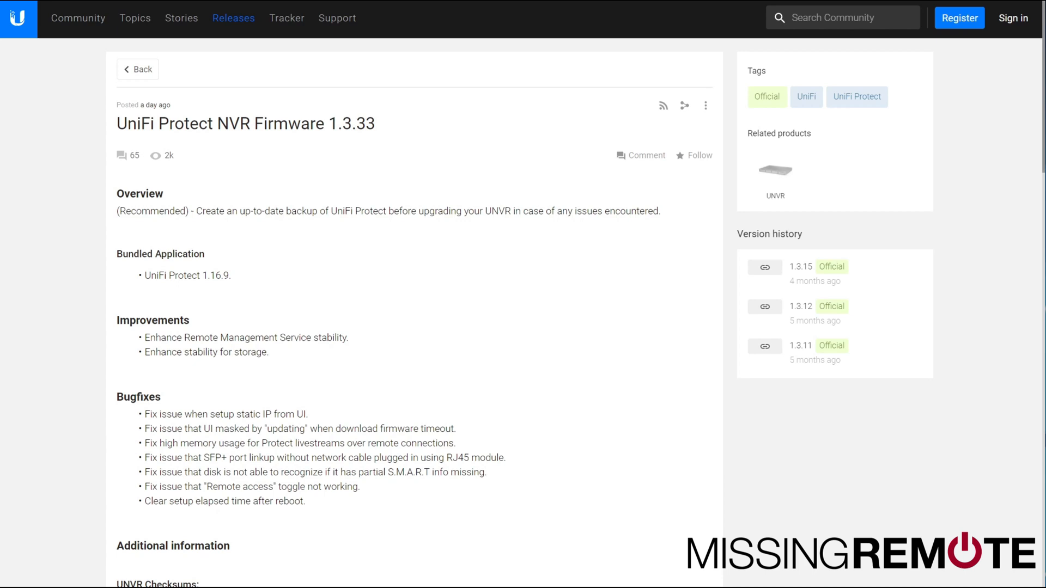
{"action": "mouse_move", "coordinate": [317, 514]}
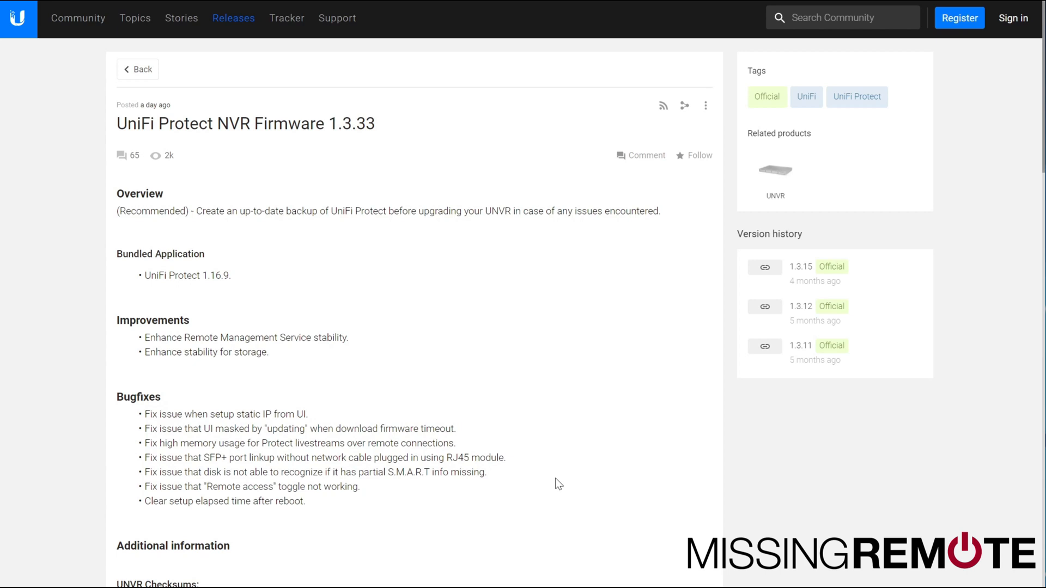
{"action": "mouse_move", "coordinate": [537, 489]}
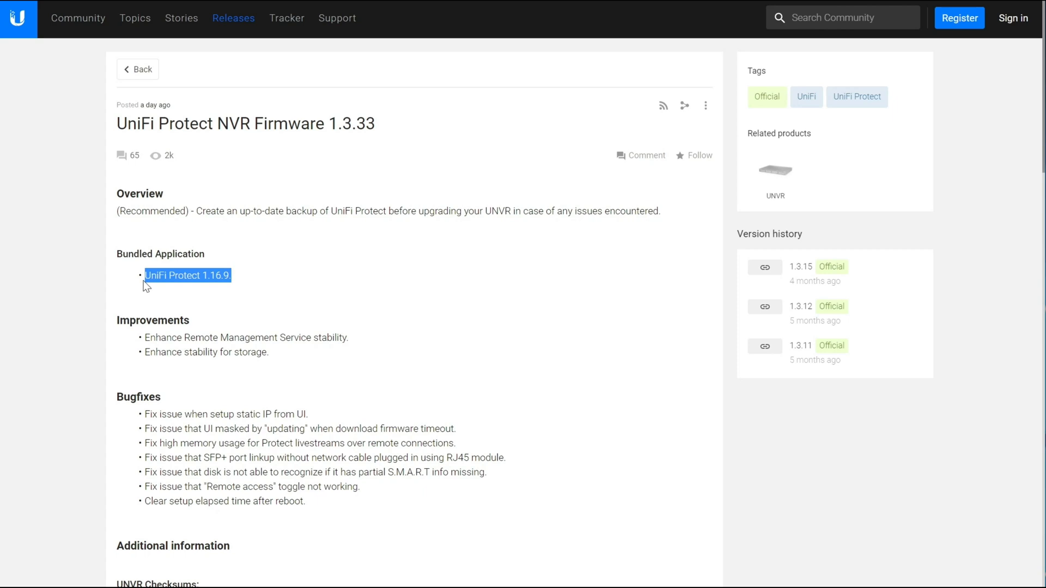
{"action": "mouse_move", "coordinate": [578, 357]}
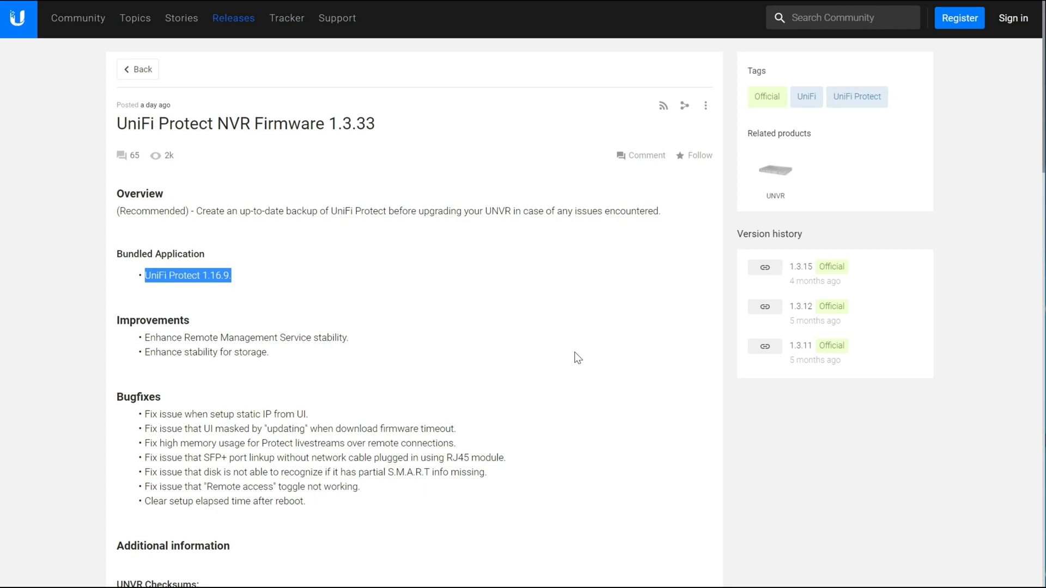
{"action": "mouse_move", "coordinate": [163, 293]}
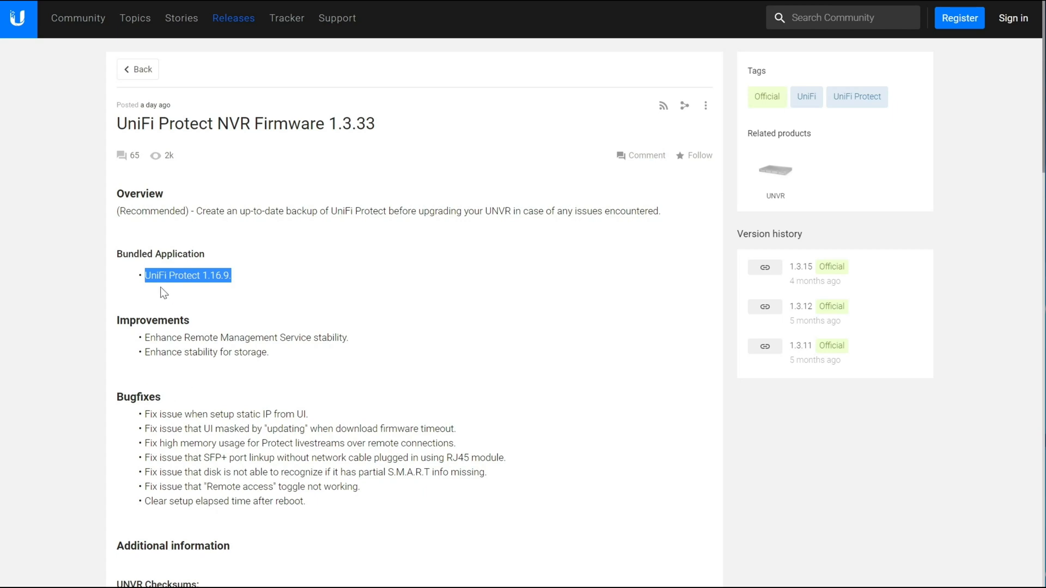
{"action": "mouse_move", "coordinate": [235, 285]}
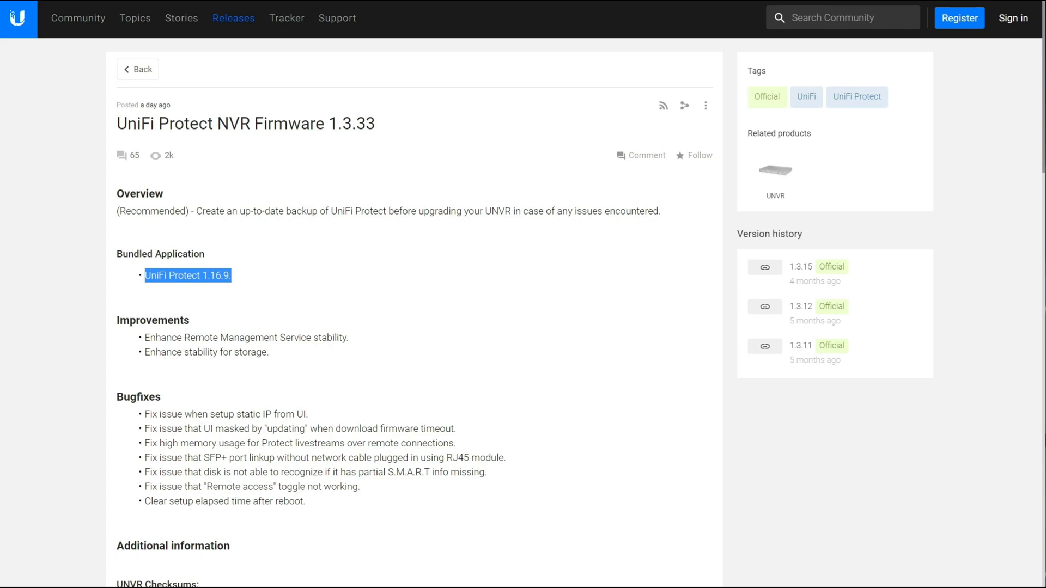
Follow the bundled UniFi Protect link to the 1.16.8 release post
{"action": "left_click", "coordinate": [186, 275]}
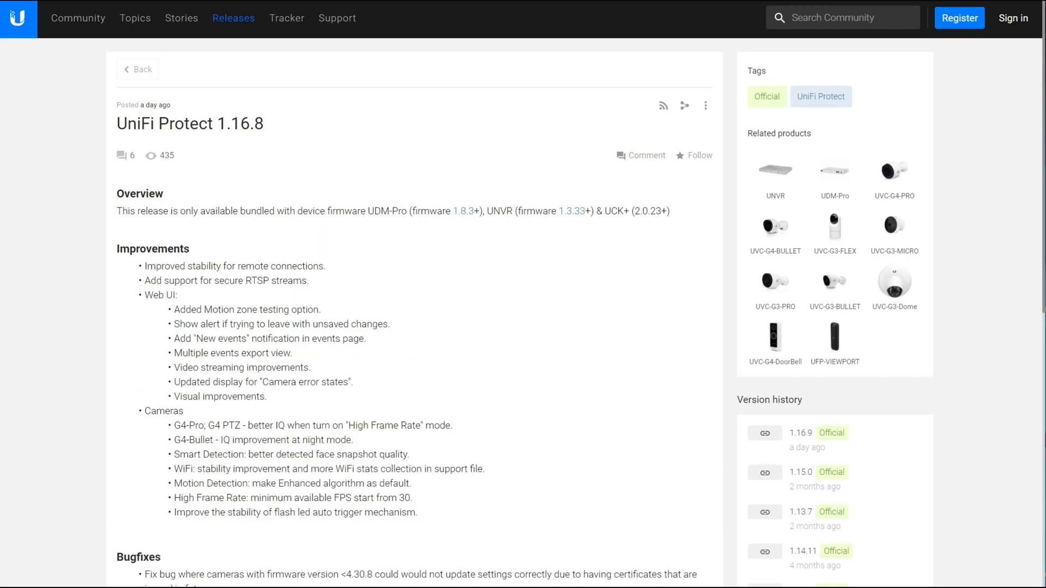
{"action": "mouse_move", "coordinate": [516, 208]}
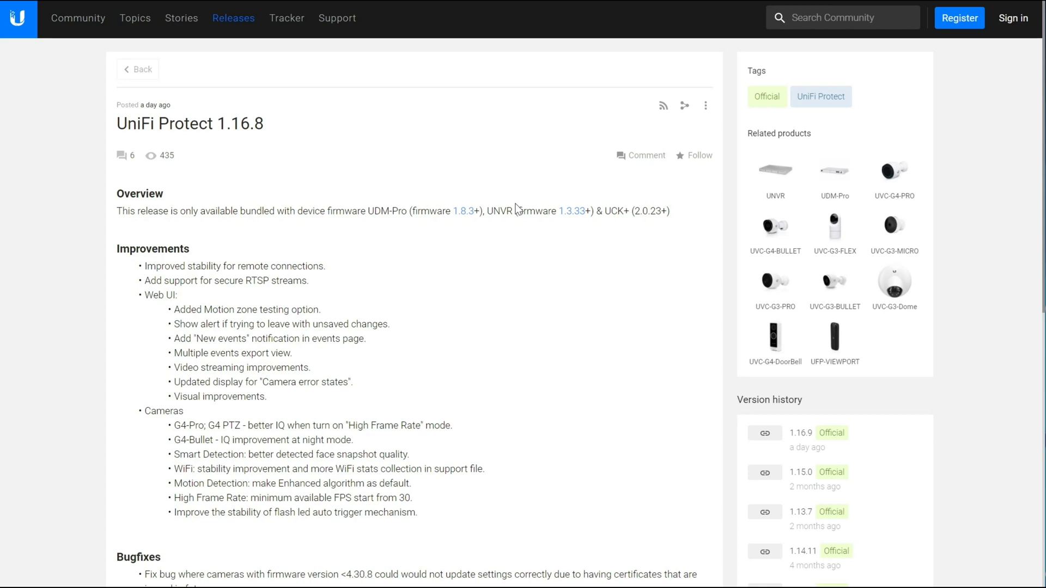
{"action": "mouse_move", "coordinate": [578, 388]}
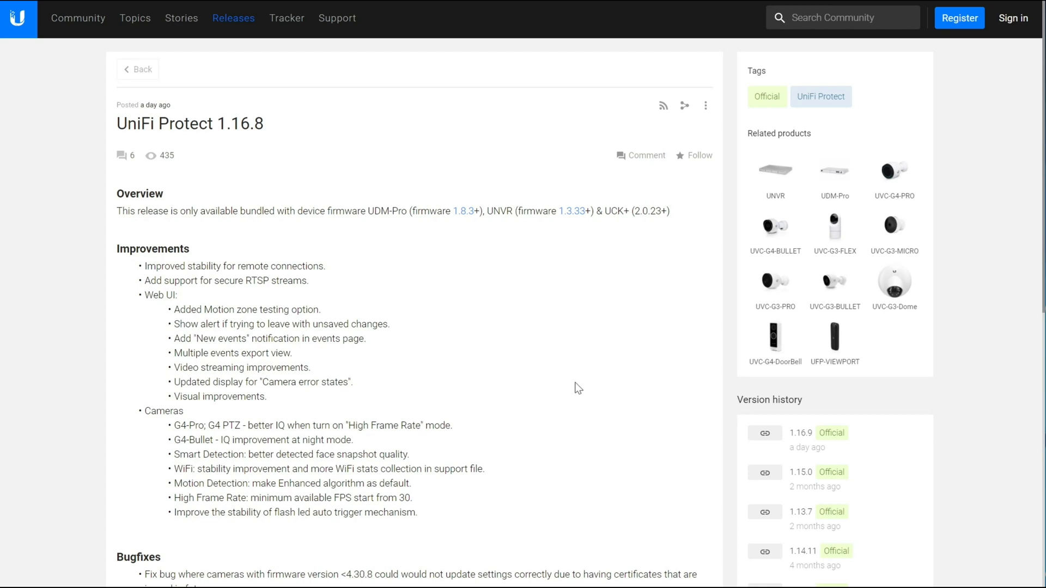
{"action": "mouse_move", "coordinate": [630, 417]}
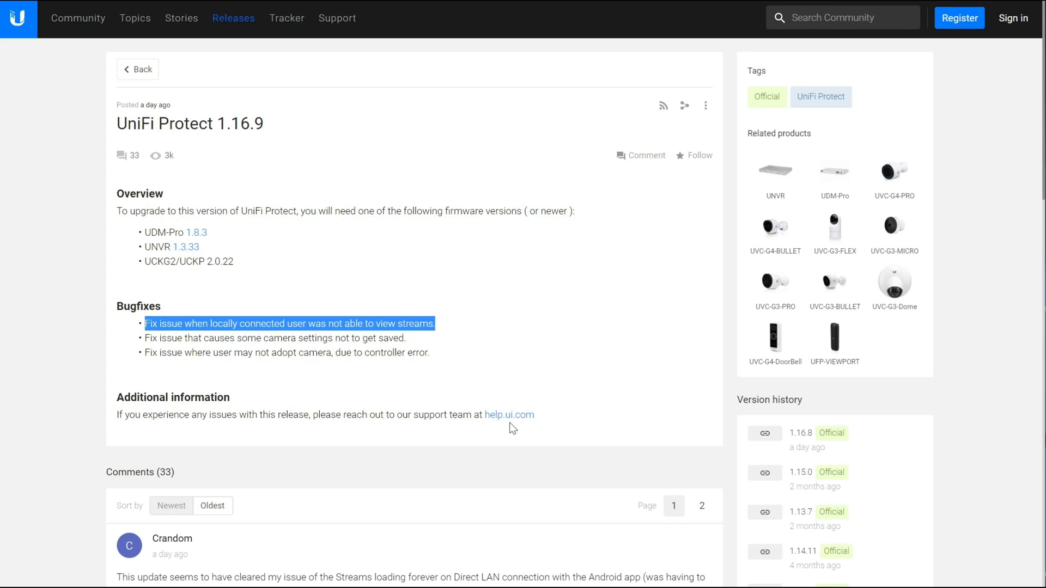
{"action": "mouse_move", "coordinate": [388, 241]}
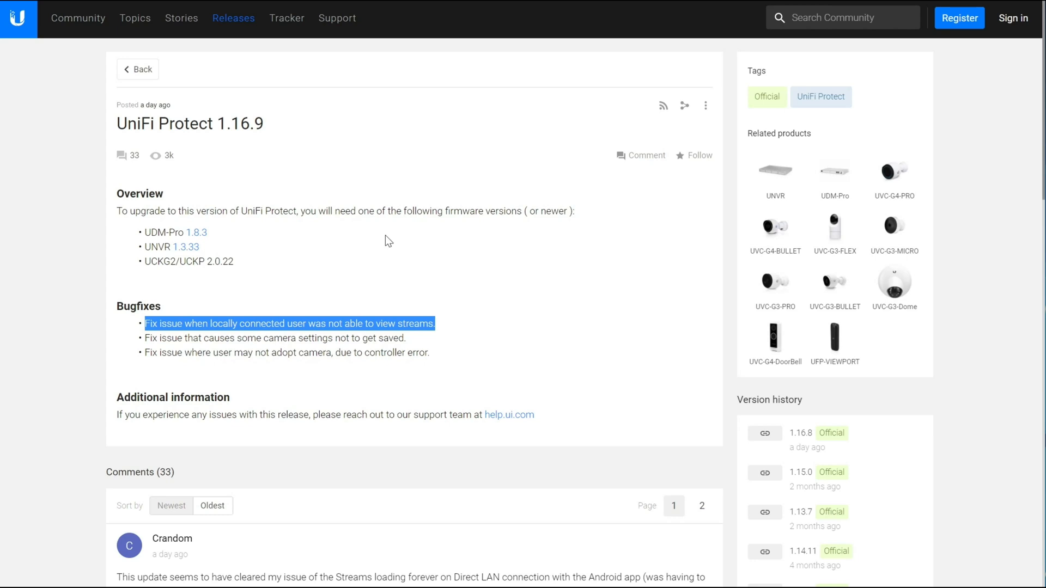
Return to the UniFi Protect 1.16.8 notes via its Version history entry
{"action": "left_click", "coordinate": [800, 433]}
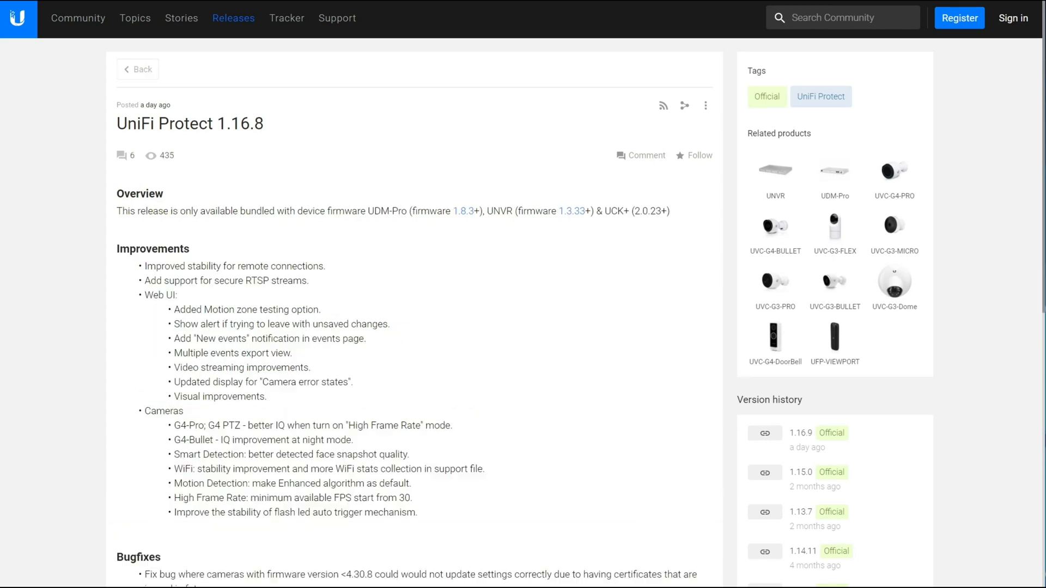
{"action": "mouse_move", "coordinate": [541, 381]}
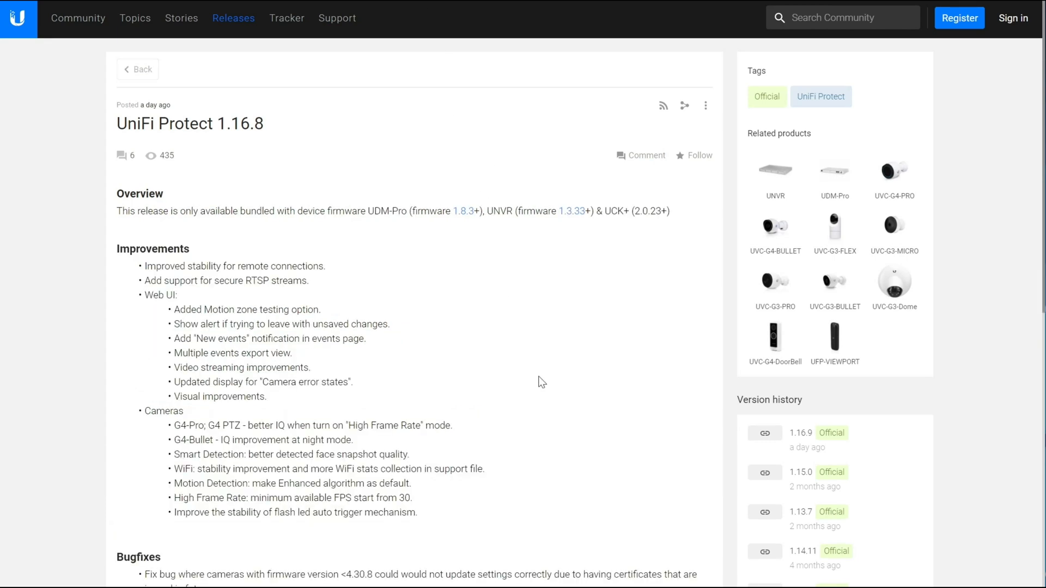
{"action": "scroll", "scroll_direction": "down", "scroll_amount": 3}
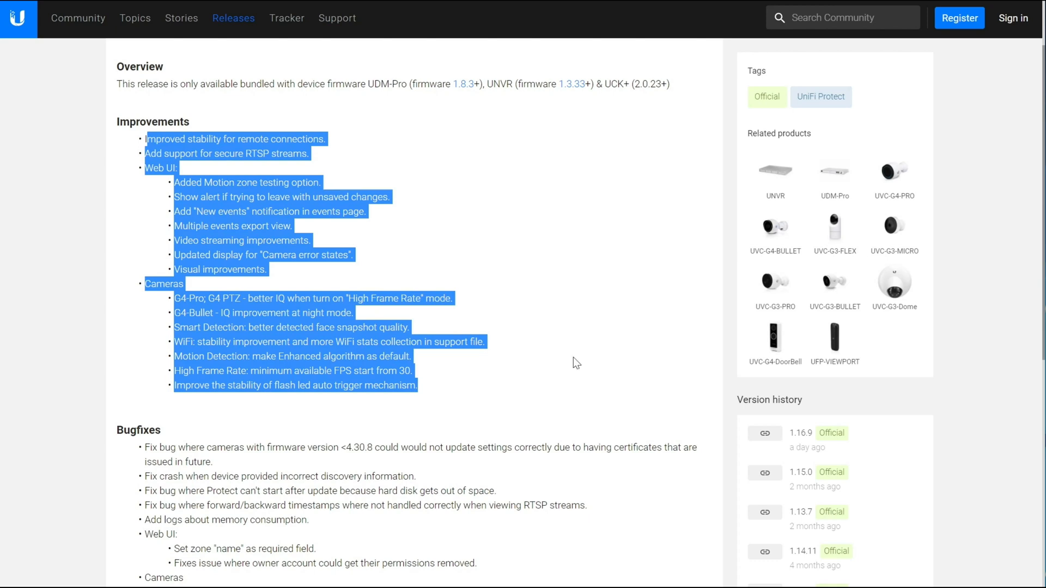
{"action": "left_click", "coordinate": [575, 362]}
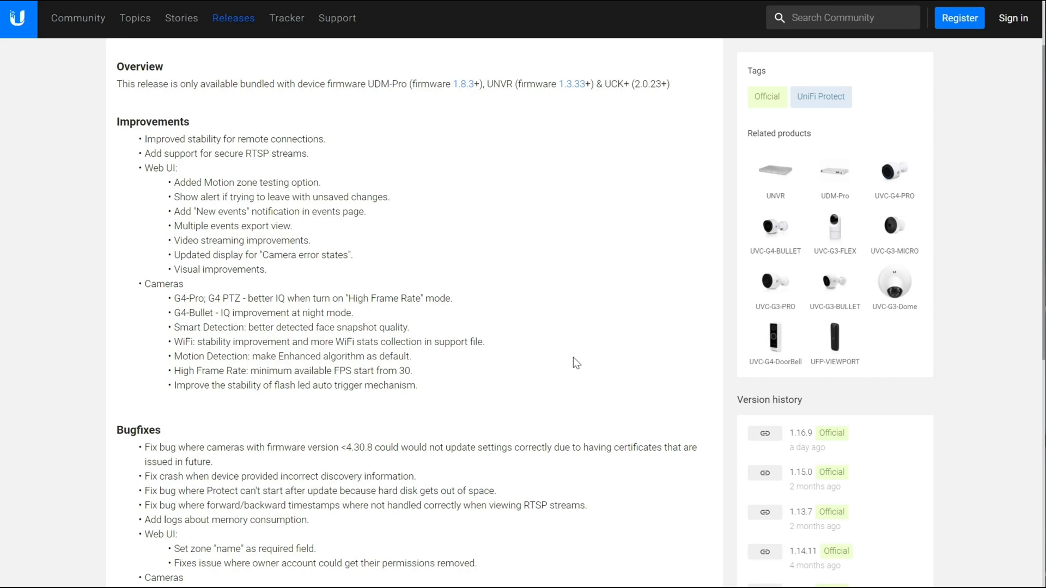
{"action": "scroll", "scroll_direction": "down", "scroll_amount": 3}
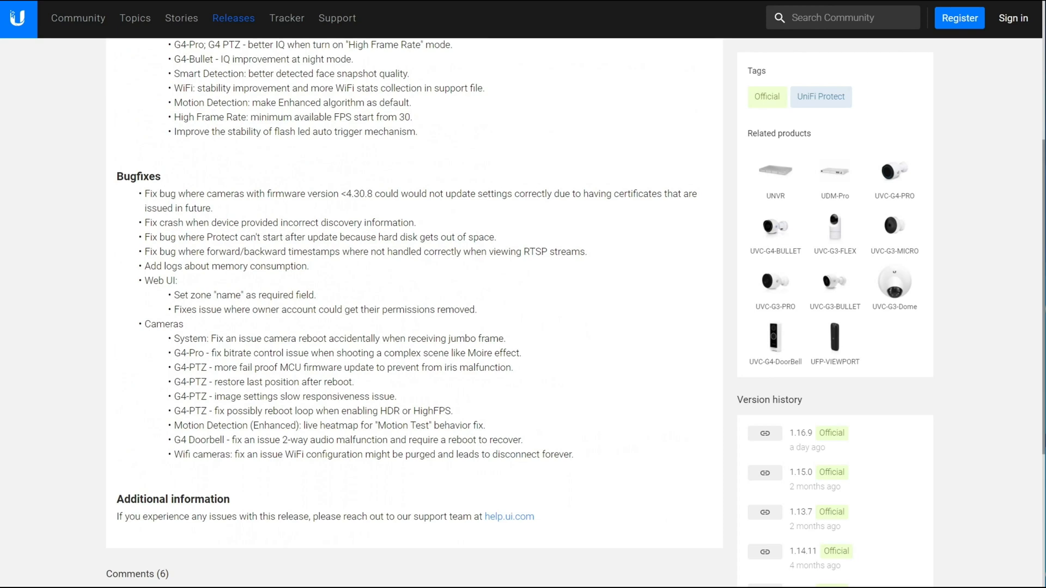
{"action": "mouse_move", "coordinate": [147, 242]}
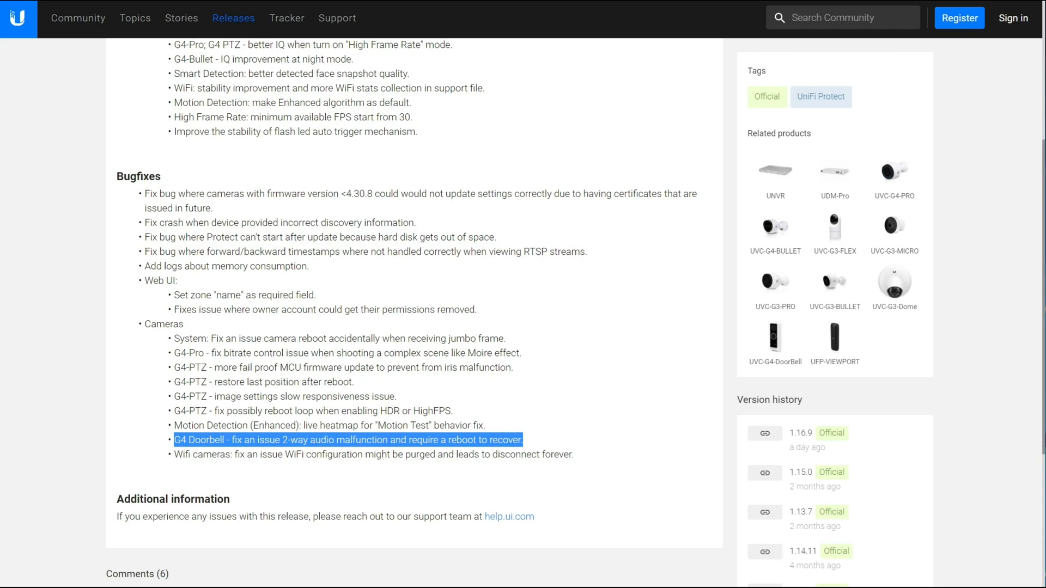
{"action": "mouse_move", "coordinate": [528, 474]}
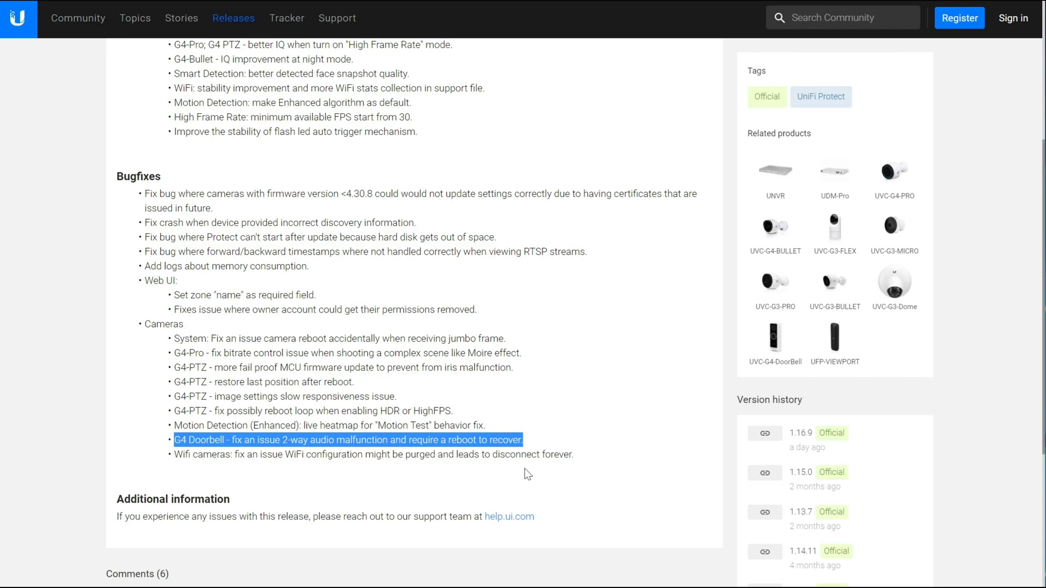